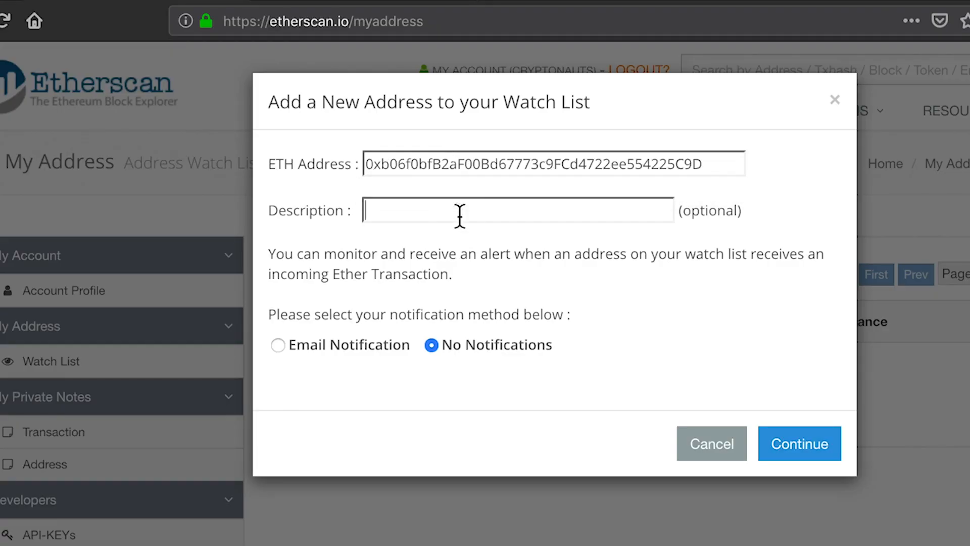
# Enter the etherscan.io address in the browser to list site suggestions
pyautogui.write('Empty Address')
pyautogui.click(533, 21)
pyautogui.write('etherscan.')
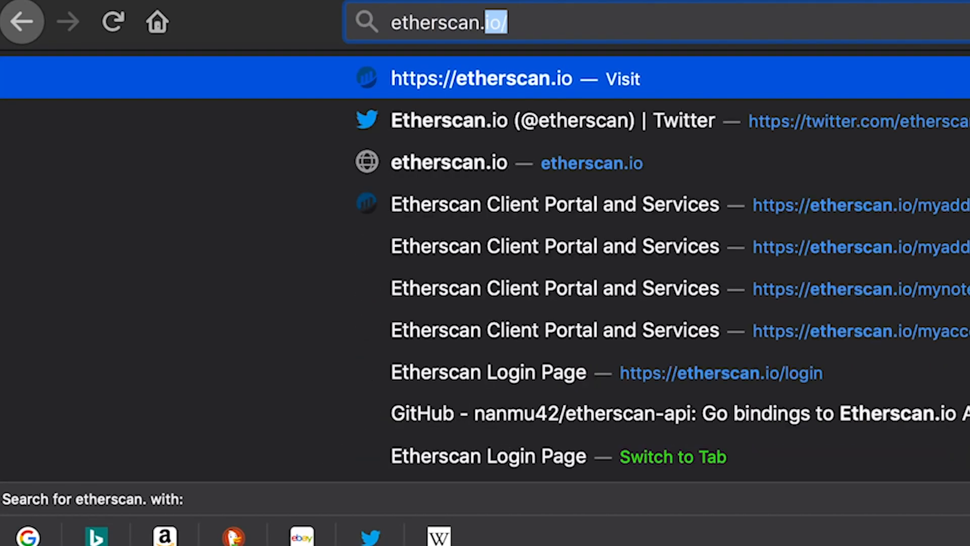
# Go to etherscan.io, log in, and view the empty address Watch List
pyautogui.click(482, 78)
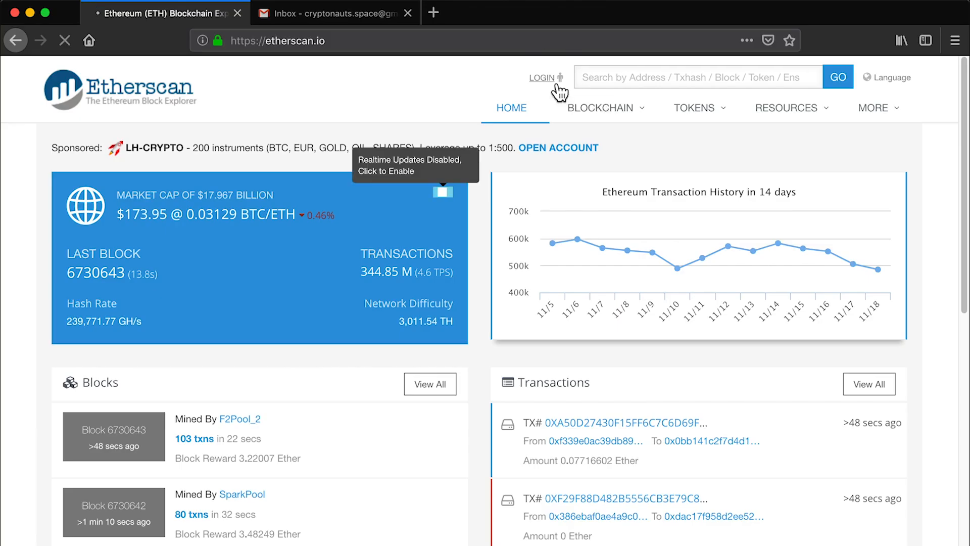
pyautogui.click(542, 77)
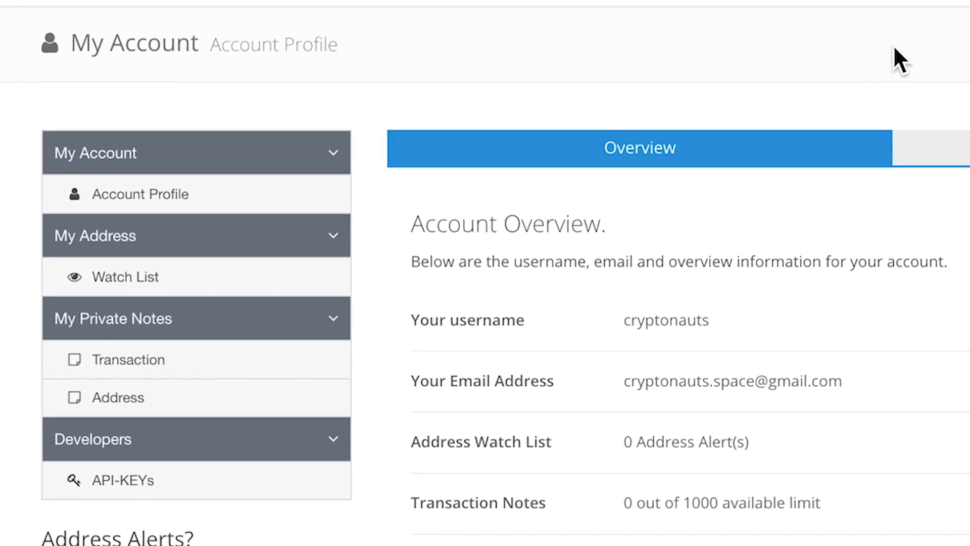
pyautogui.click(125, 276)
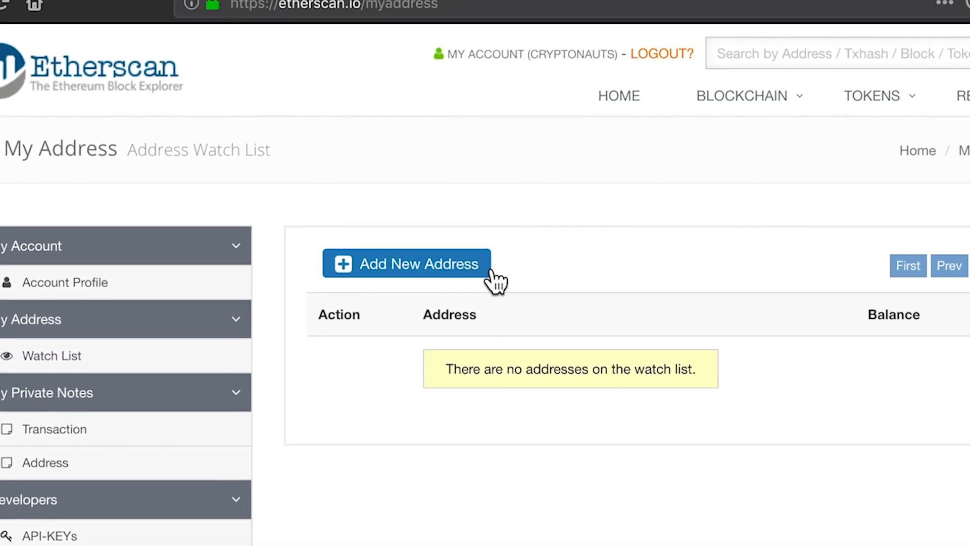
pyautogui.click(407, 264)
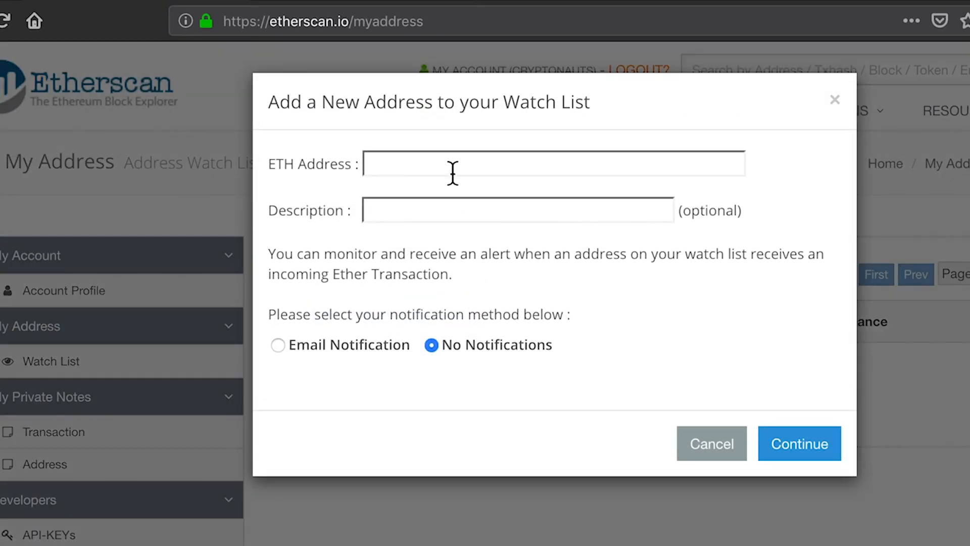
pyautogui.write('0xb06f0bfB2aF00Bd67773c9FCd4722ee554225C9D')
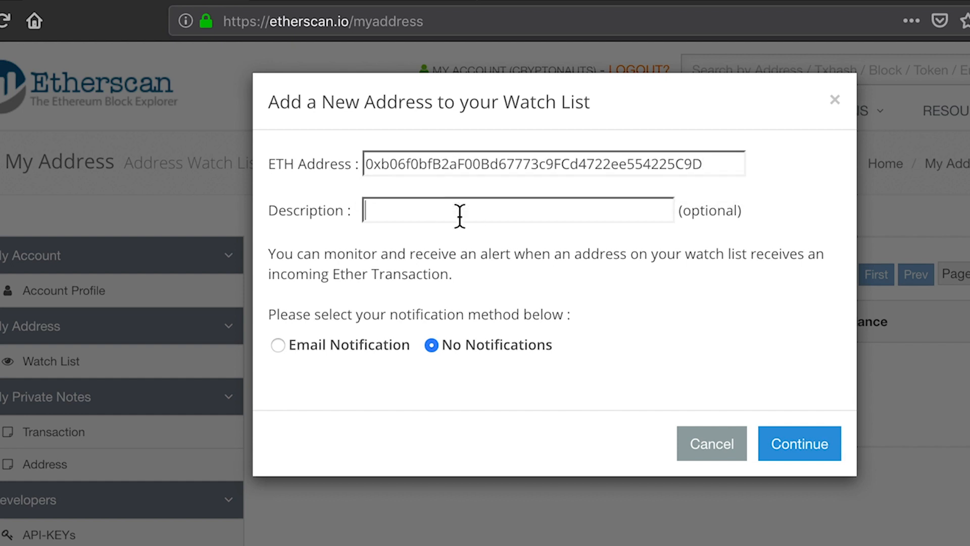
pyautogui.write('Empty Address')
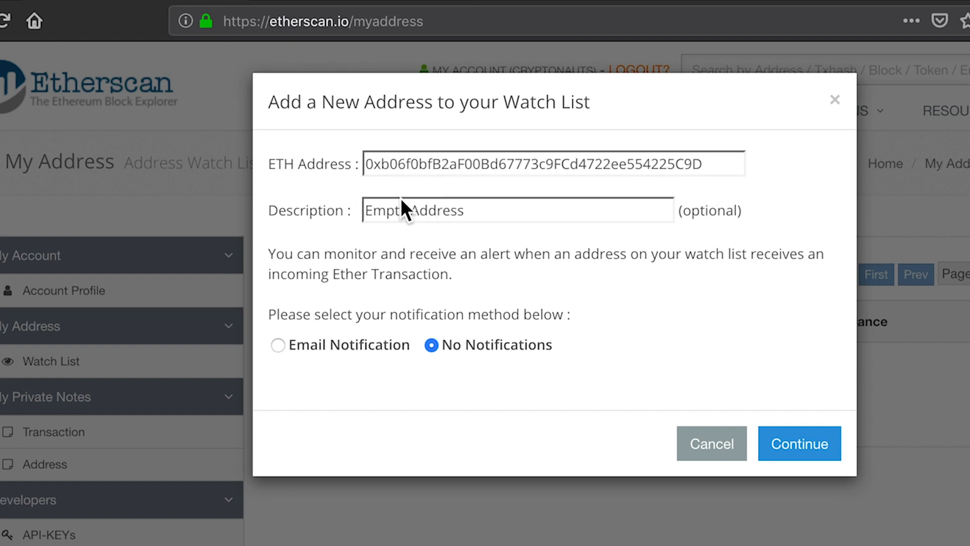
pyautogui.click(798, 443)
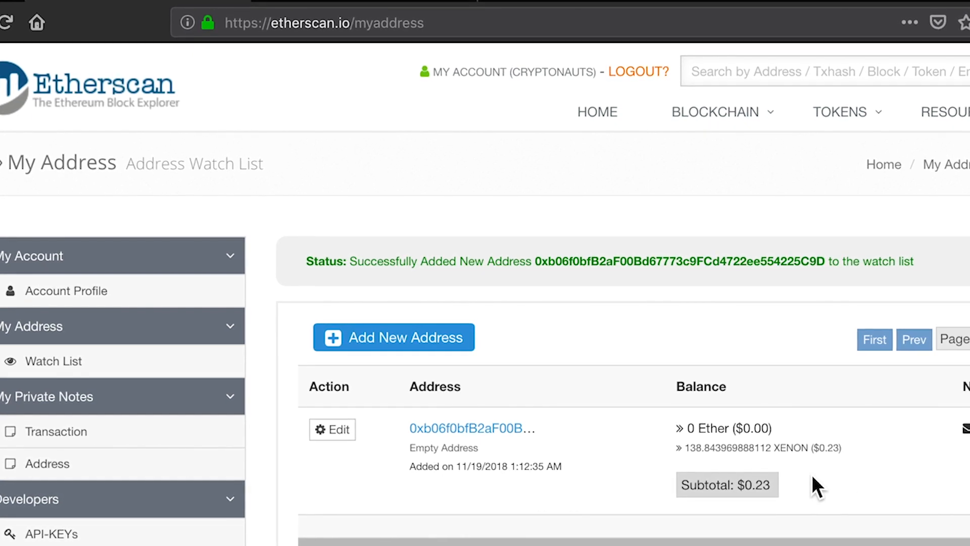
pyautogui.click(332, 429)
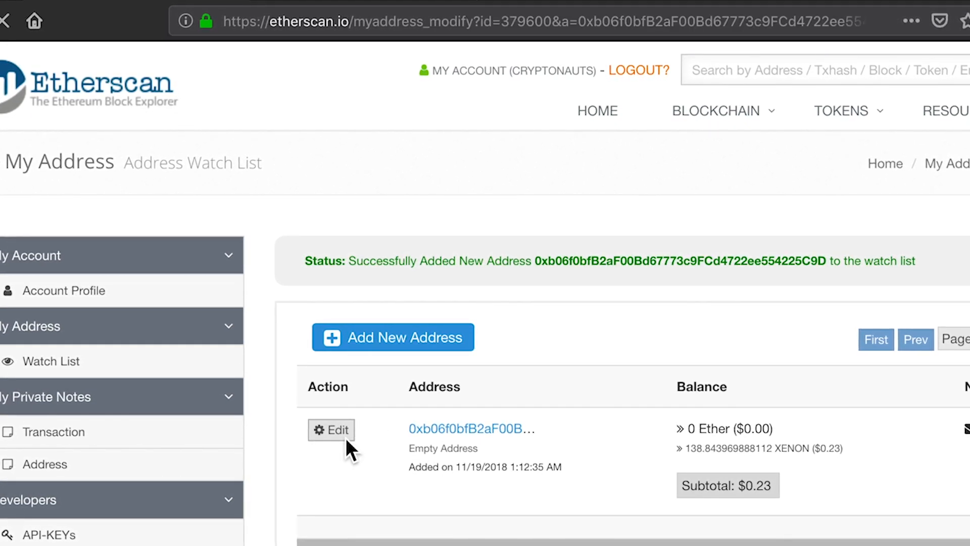
# Set notifications for incoming and outgoing transactions, also tracking ERC20 token transfers
pyautogui.click(330, 430)
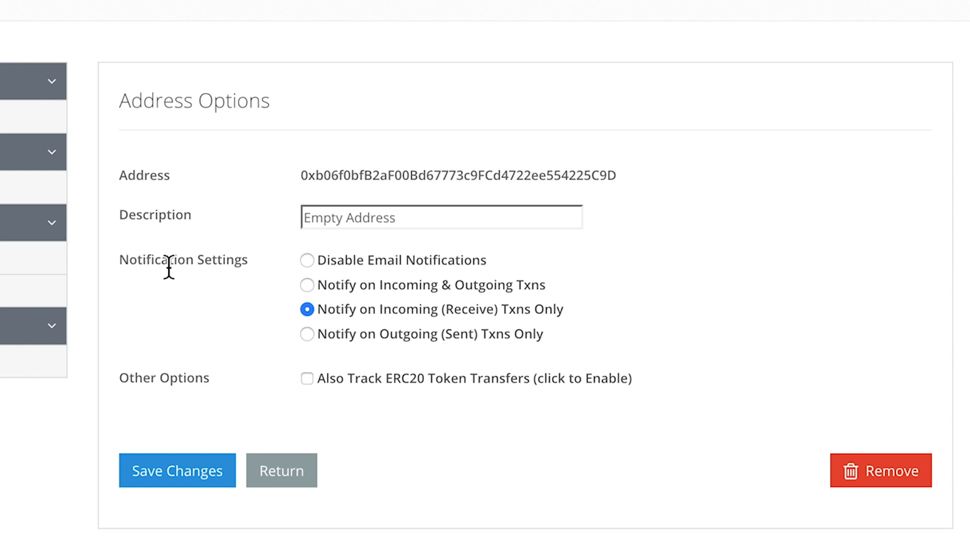
pyautogui.moveTo(198, 272)
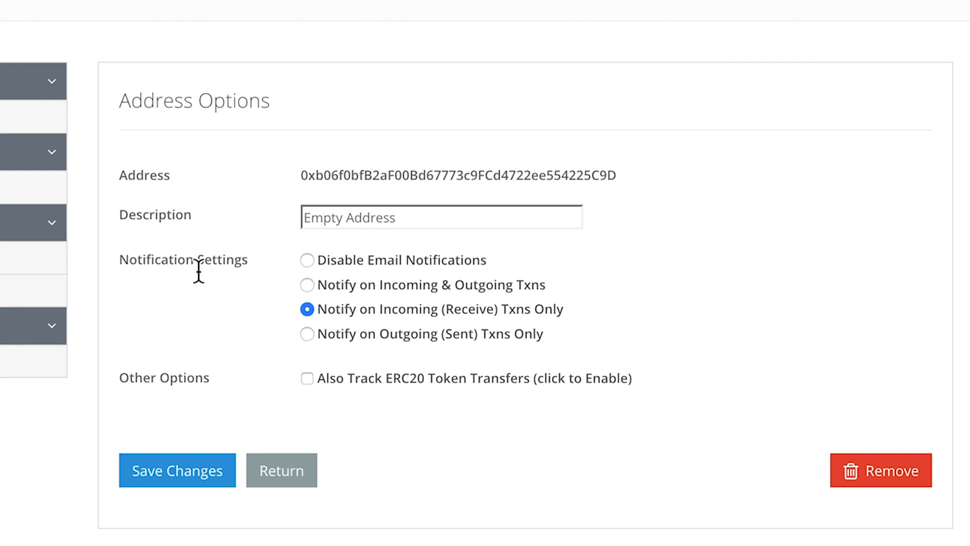
pyautogui.click(307, 284)
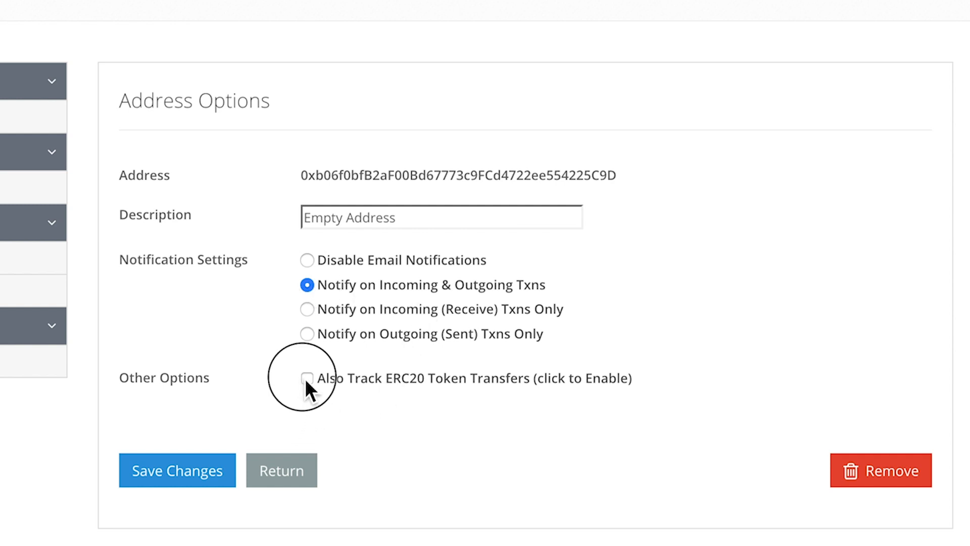
pyautogui.click(307, 378)
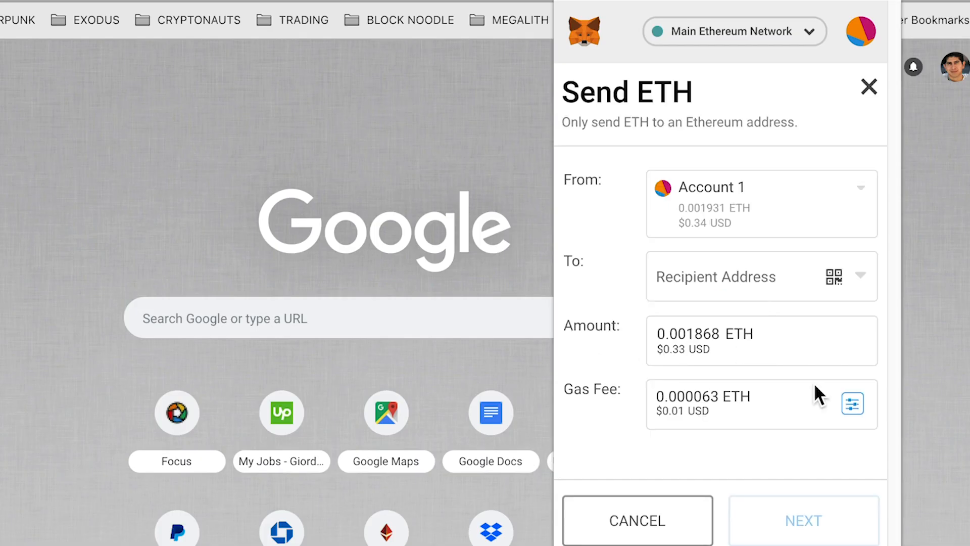
# Confirm the MetaMask transfer of 0.001868 ETH to the watched address
pyautogui.click(803, 520)
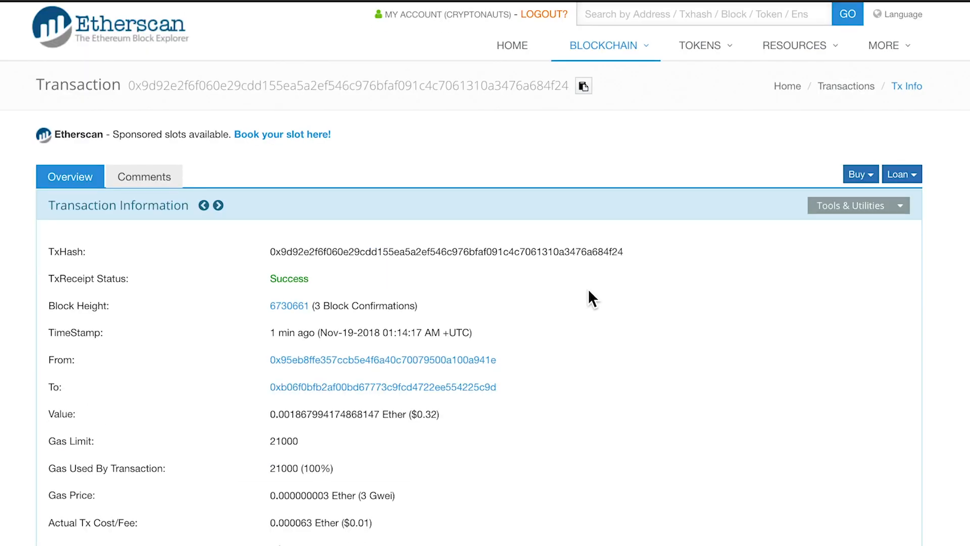
# Write the private note 'Transfer from metamask' on the 0.001868 ETH transaction
pyautogui.scroll(-3)
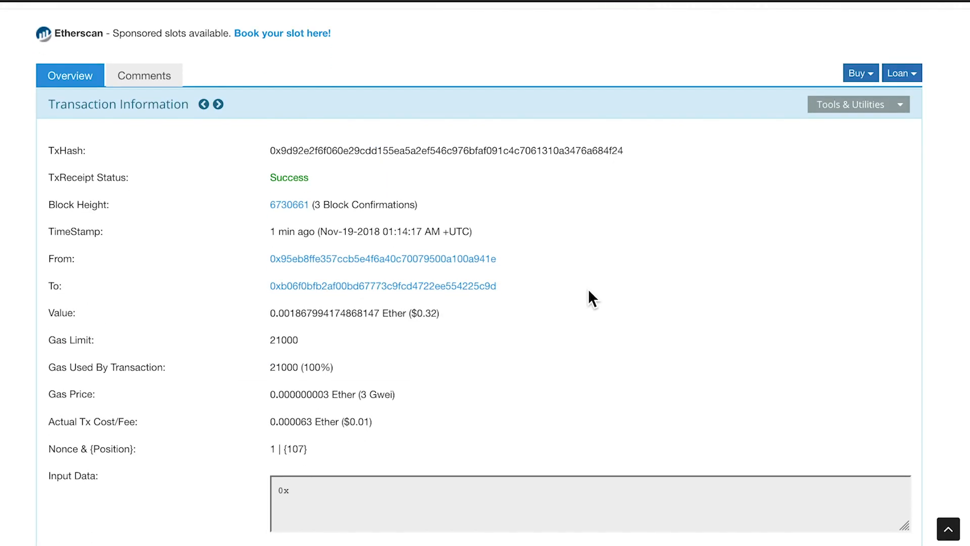
pyautogui.scroll(-3)
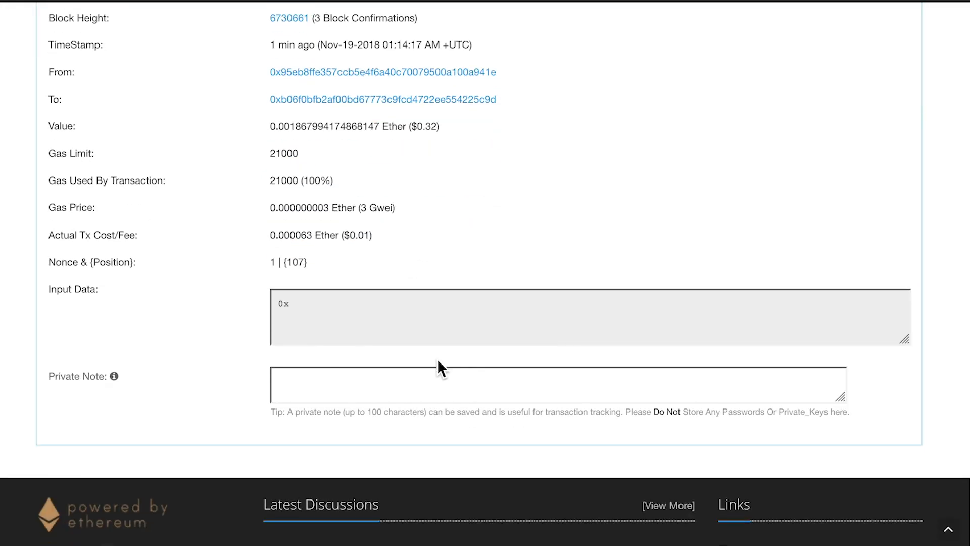
pyautogui.write('t')
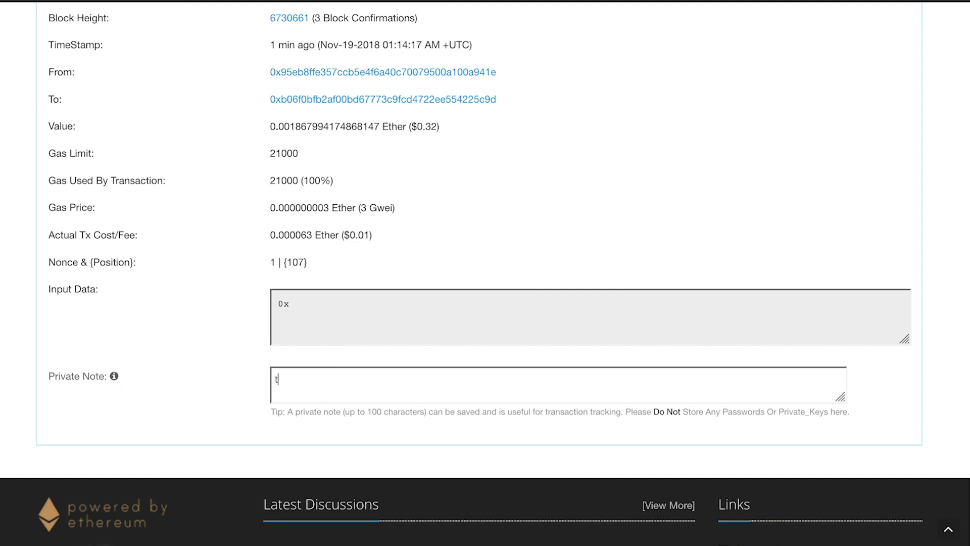
pyautogui.write('Transfer from metamask')
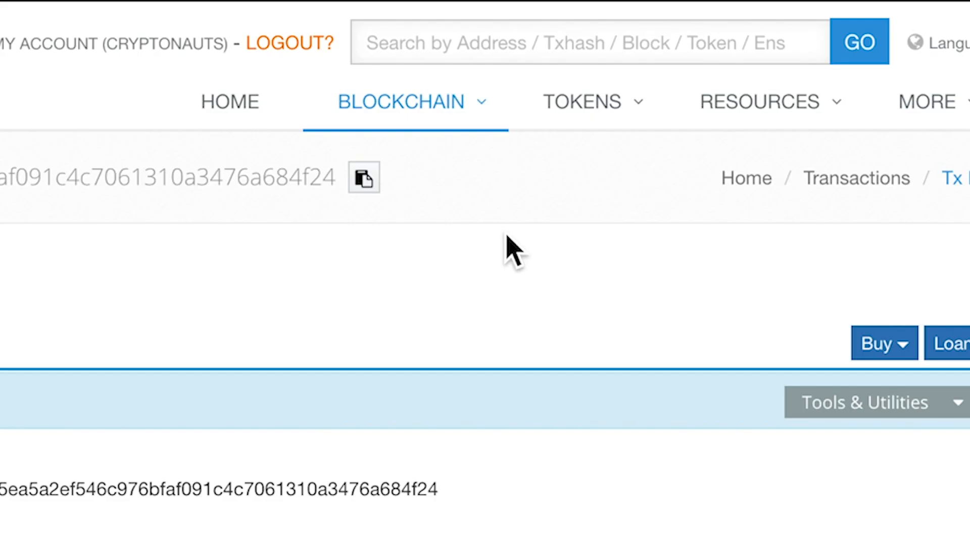
pyautogui.write('0xb06f0bfb2af00bd67773c9fcd4722ee554225c9d')
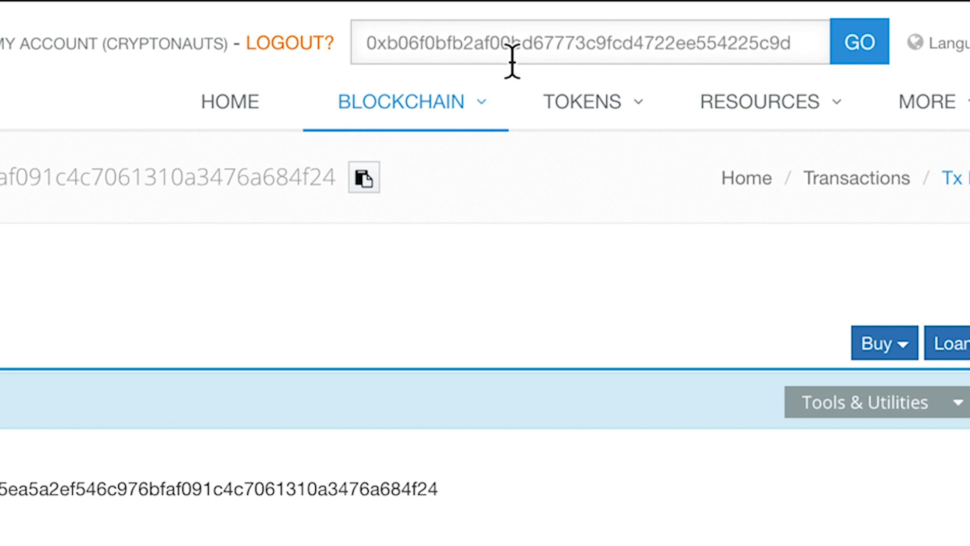
pyautogui.click(934, 42)
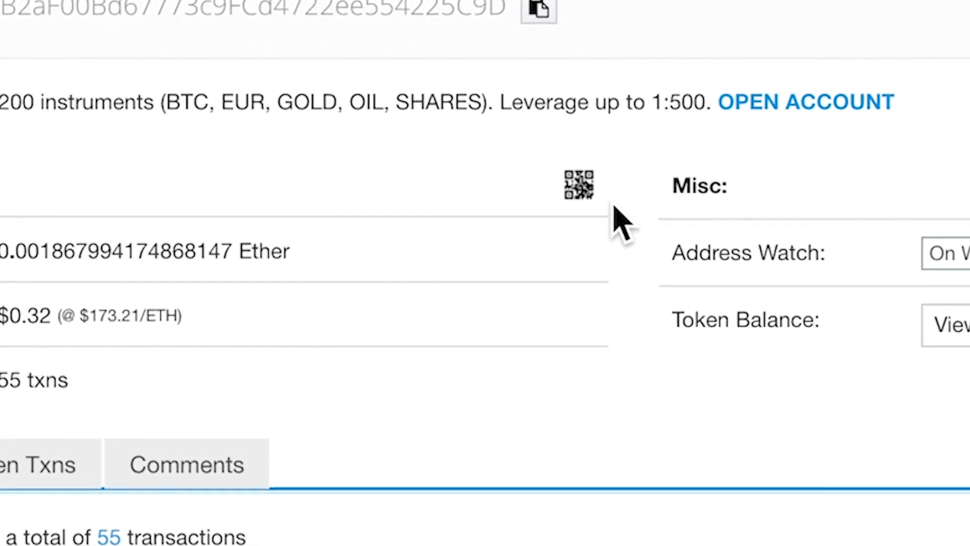
pyautogui.click(577, 183)
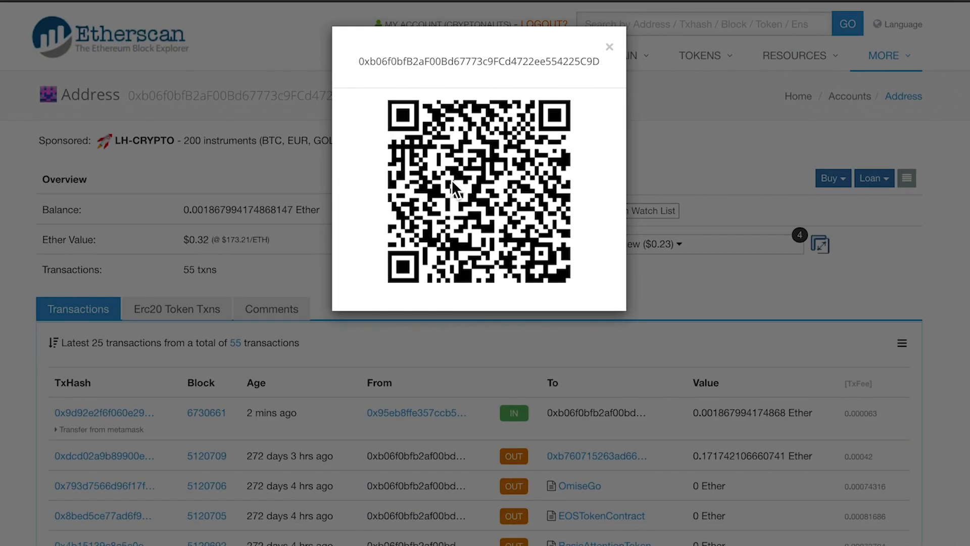
pyautogui.moveTo(364, 185)
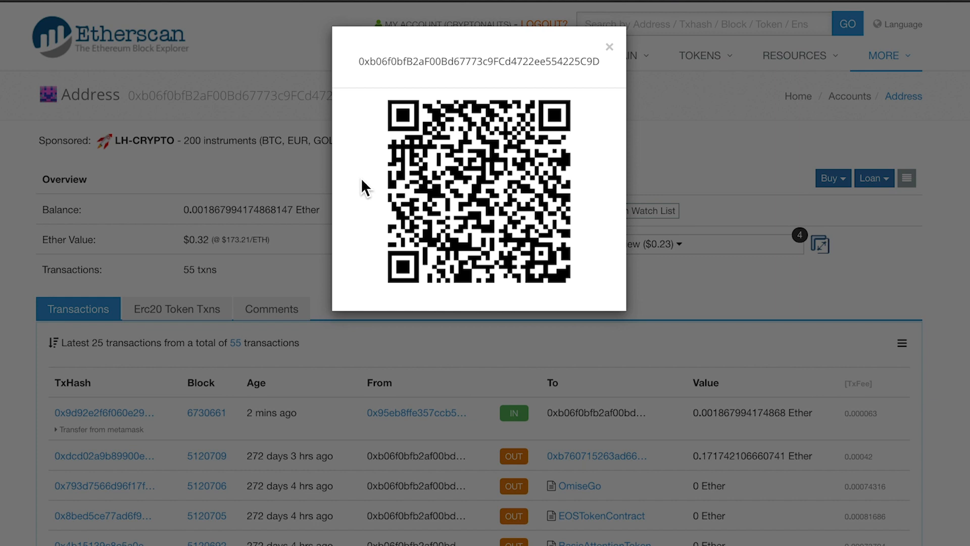